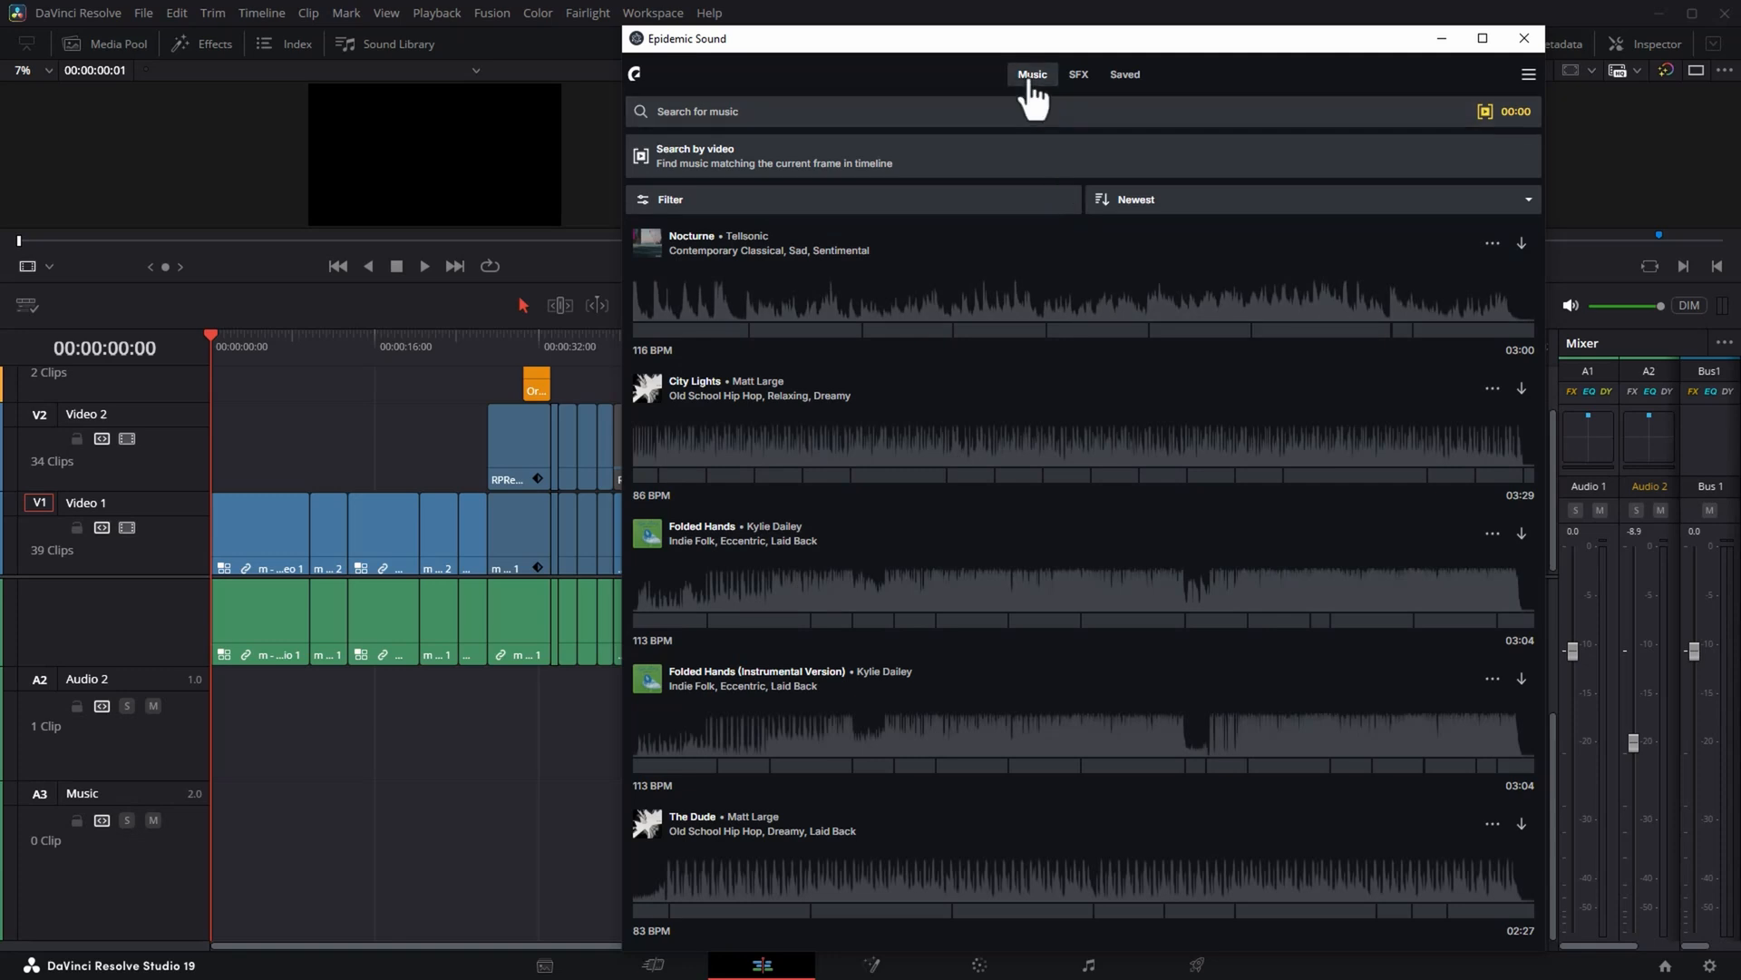
# Search Epidemic Sound music for 'synthwave' and preview the track Time by Purple Dive.
pyautogui.click(1076, 74)
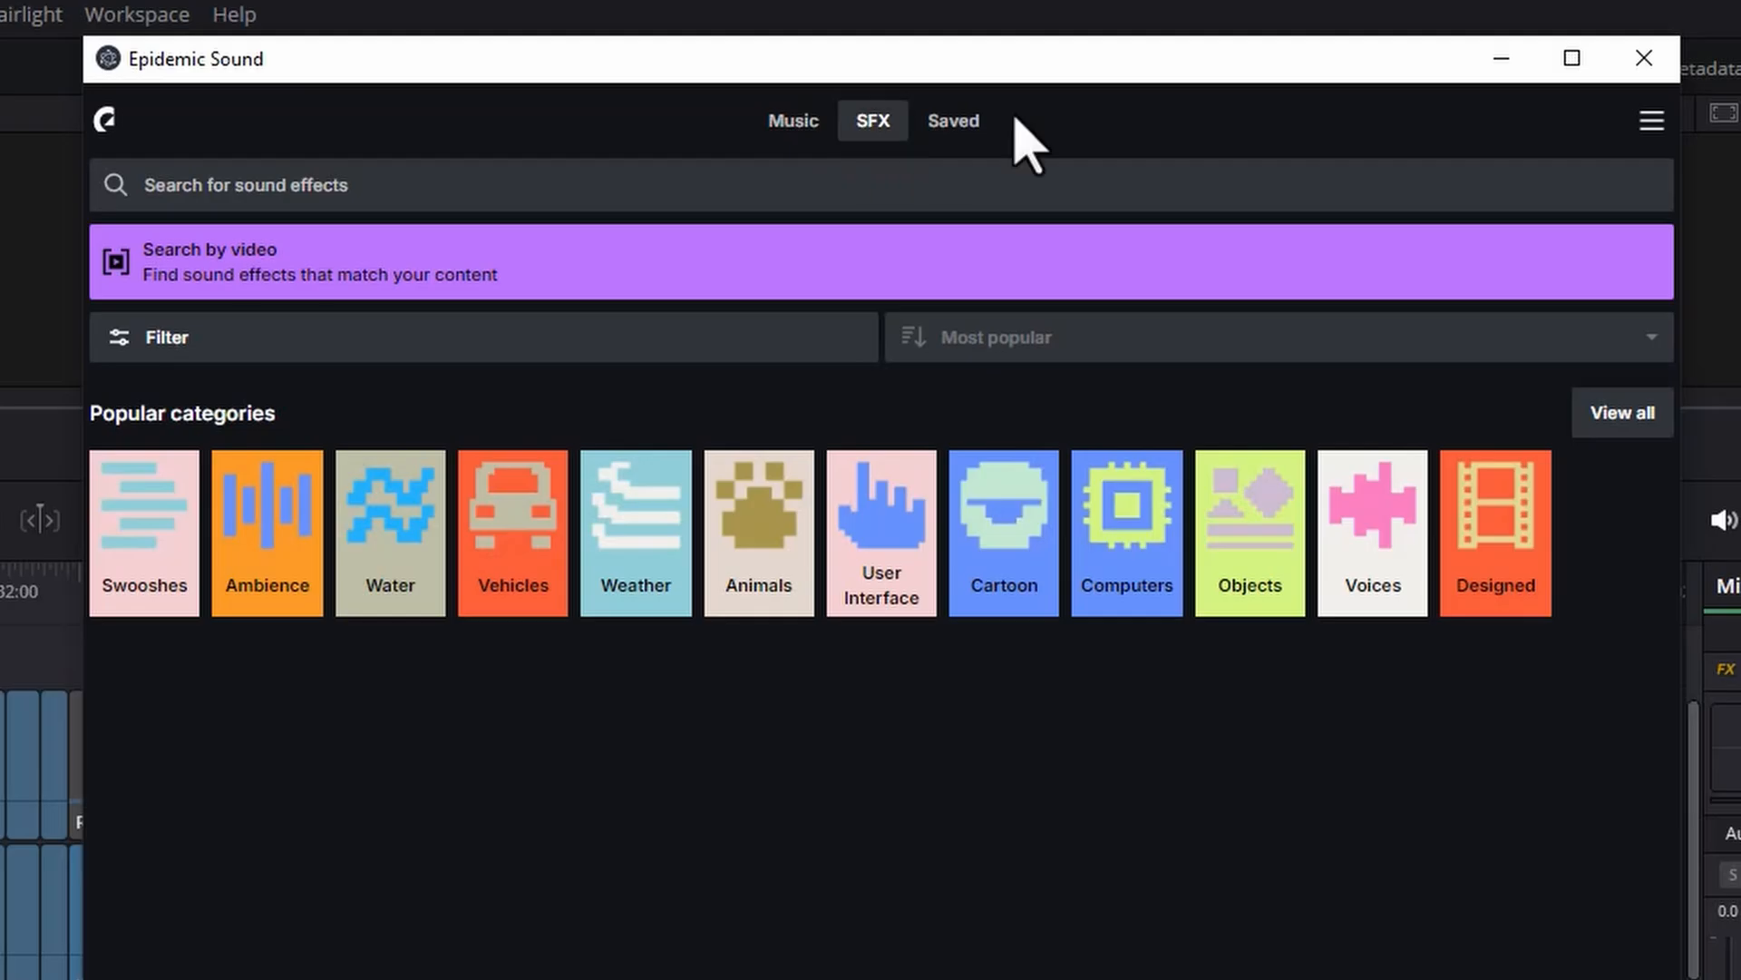
pyautogui.click(952, 120)
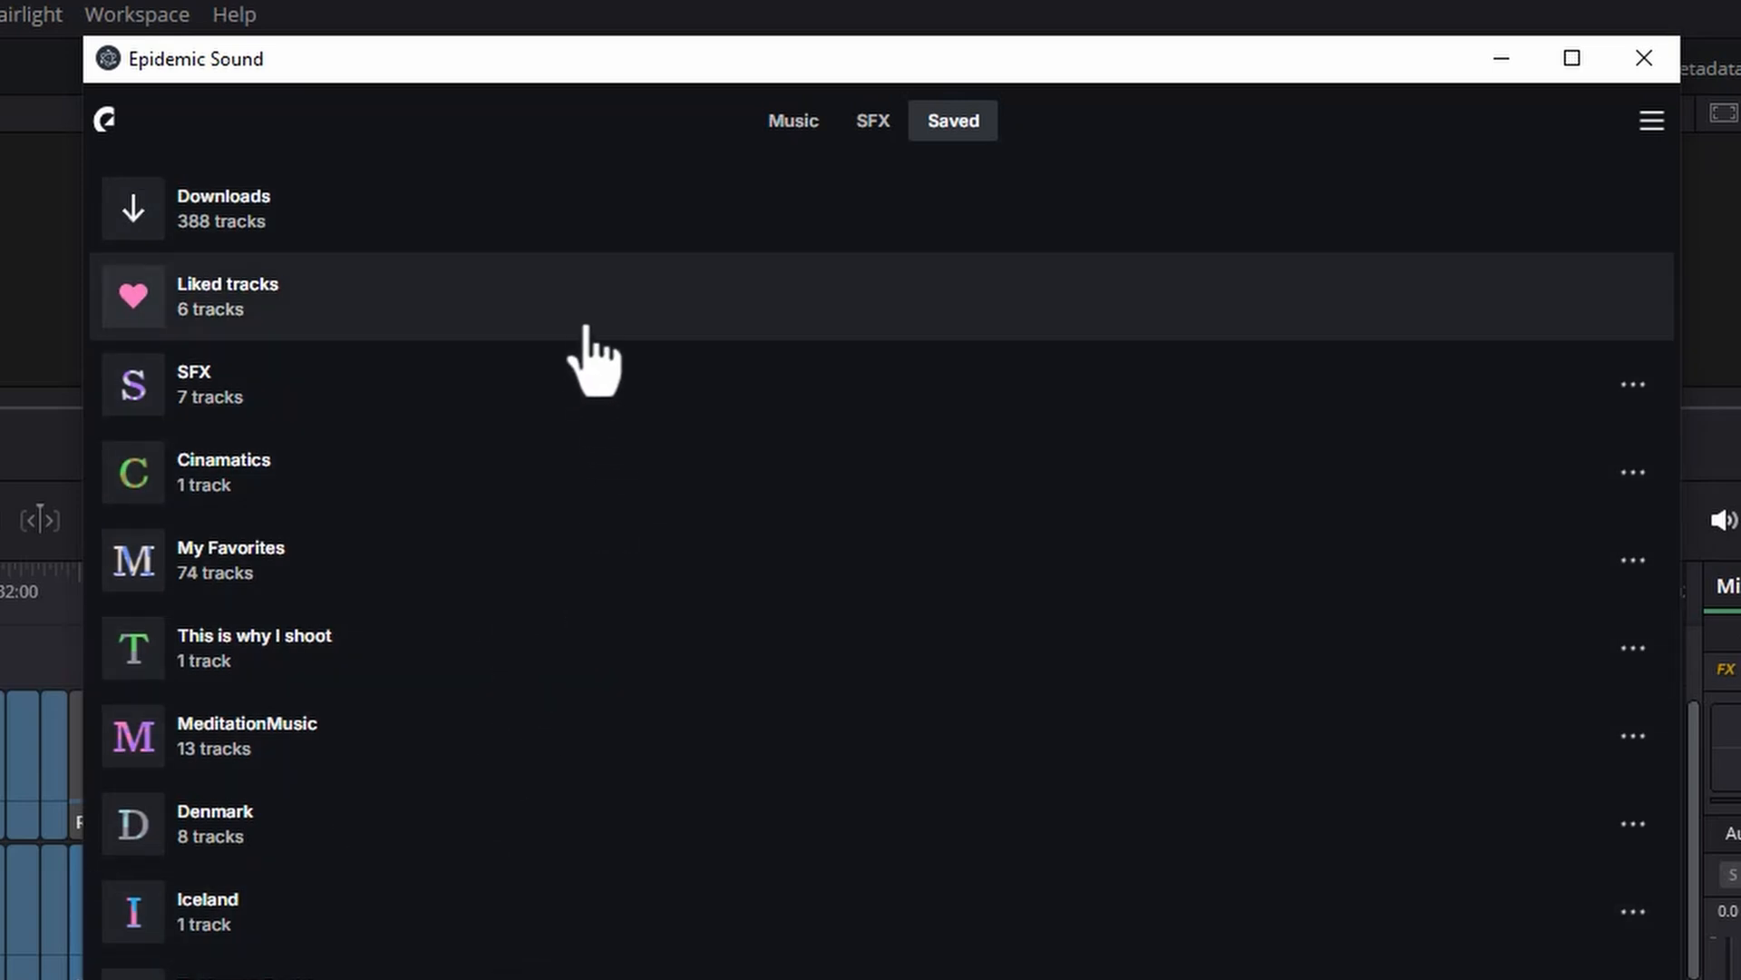
pyautogui.moveTo(822, 250)
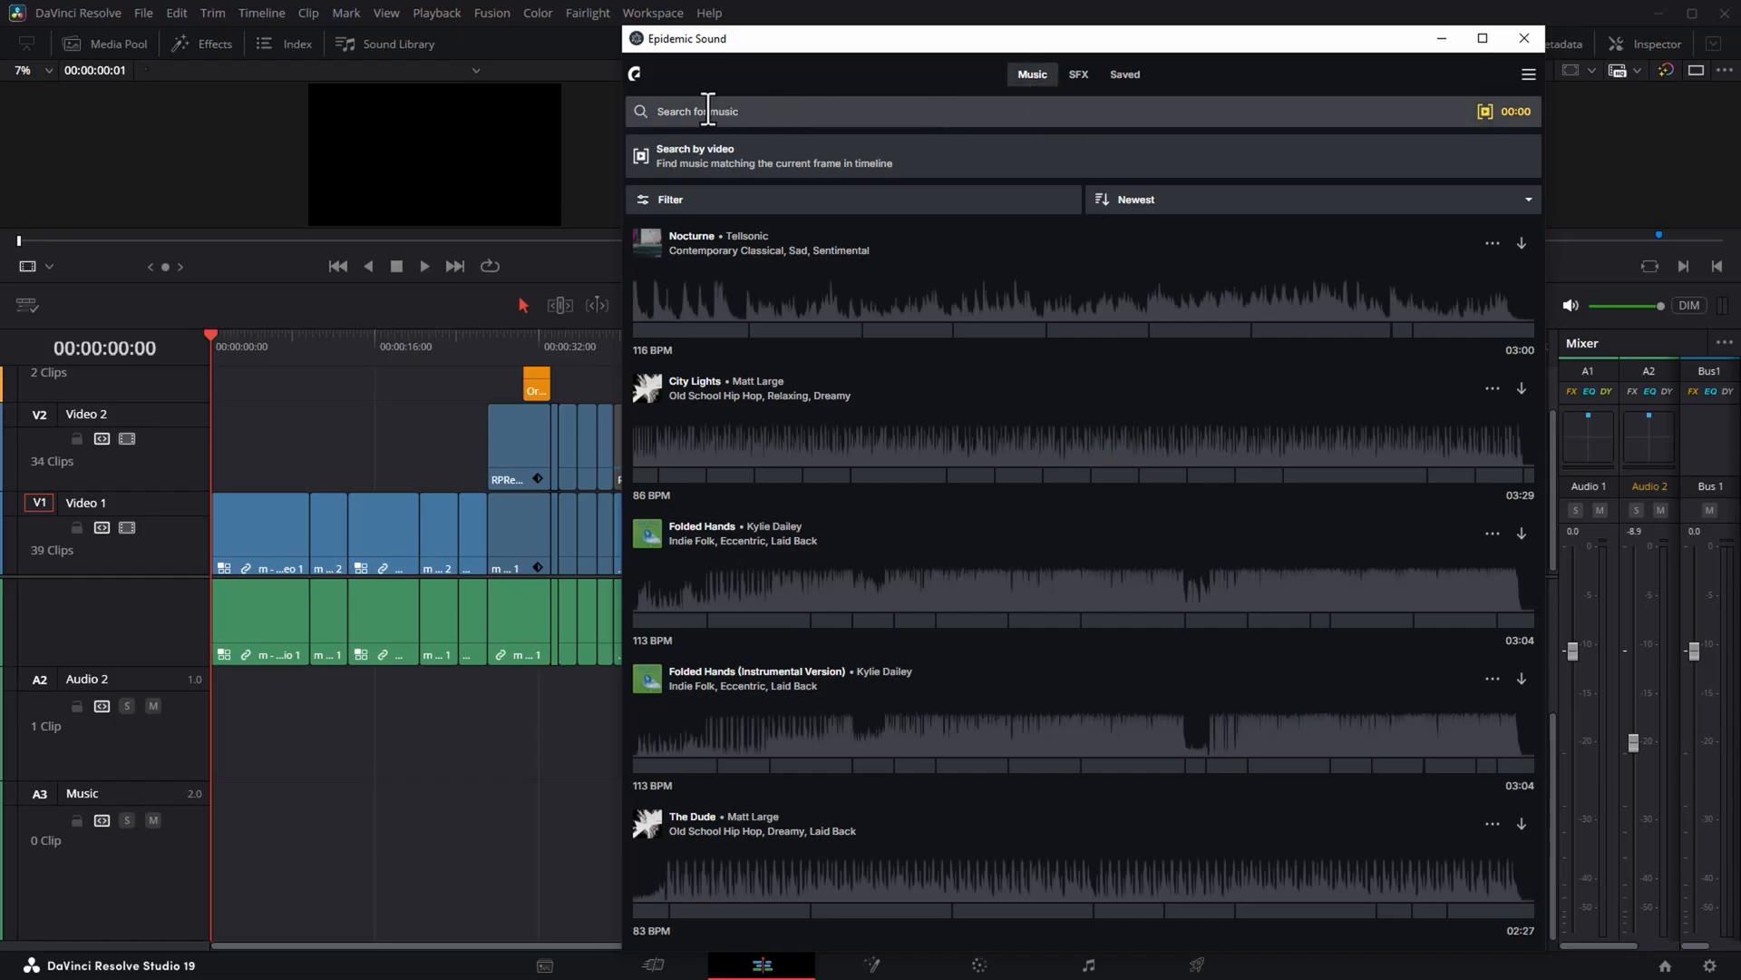
pyautogui.write('synthwave')
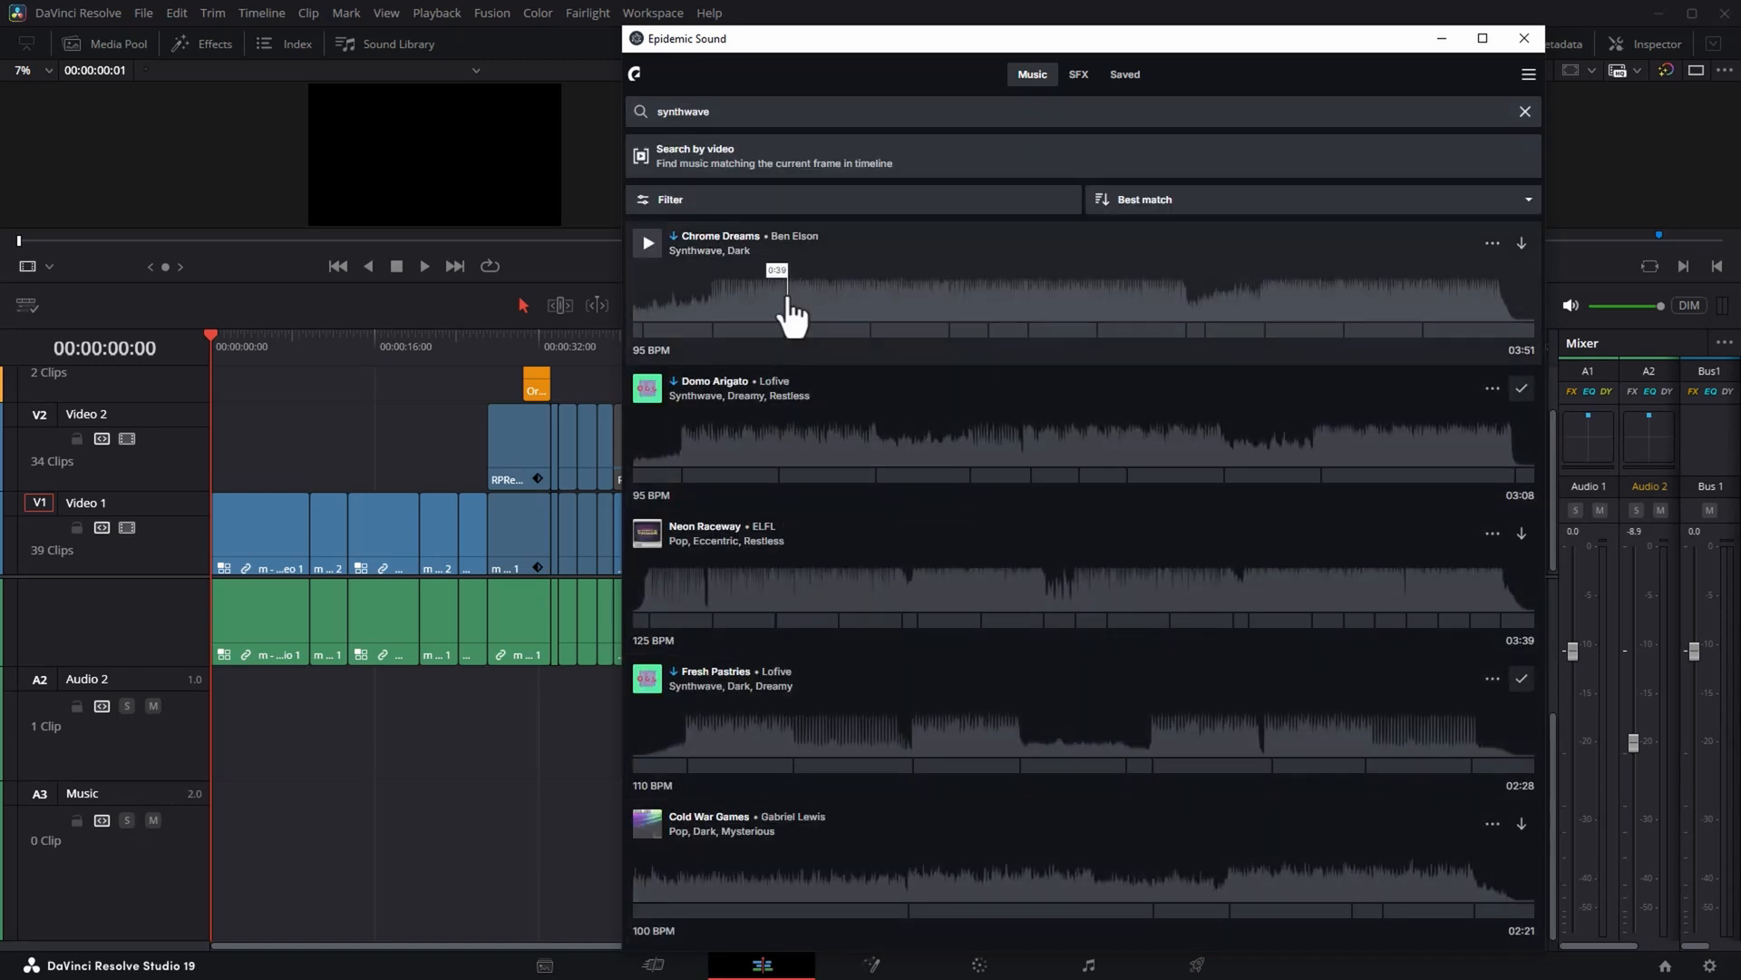
pyautogui.click(646, 241)
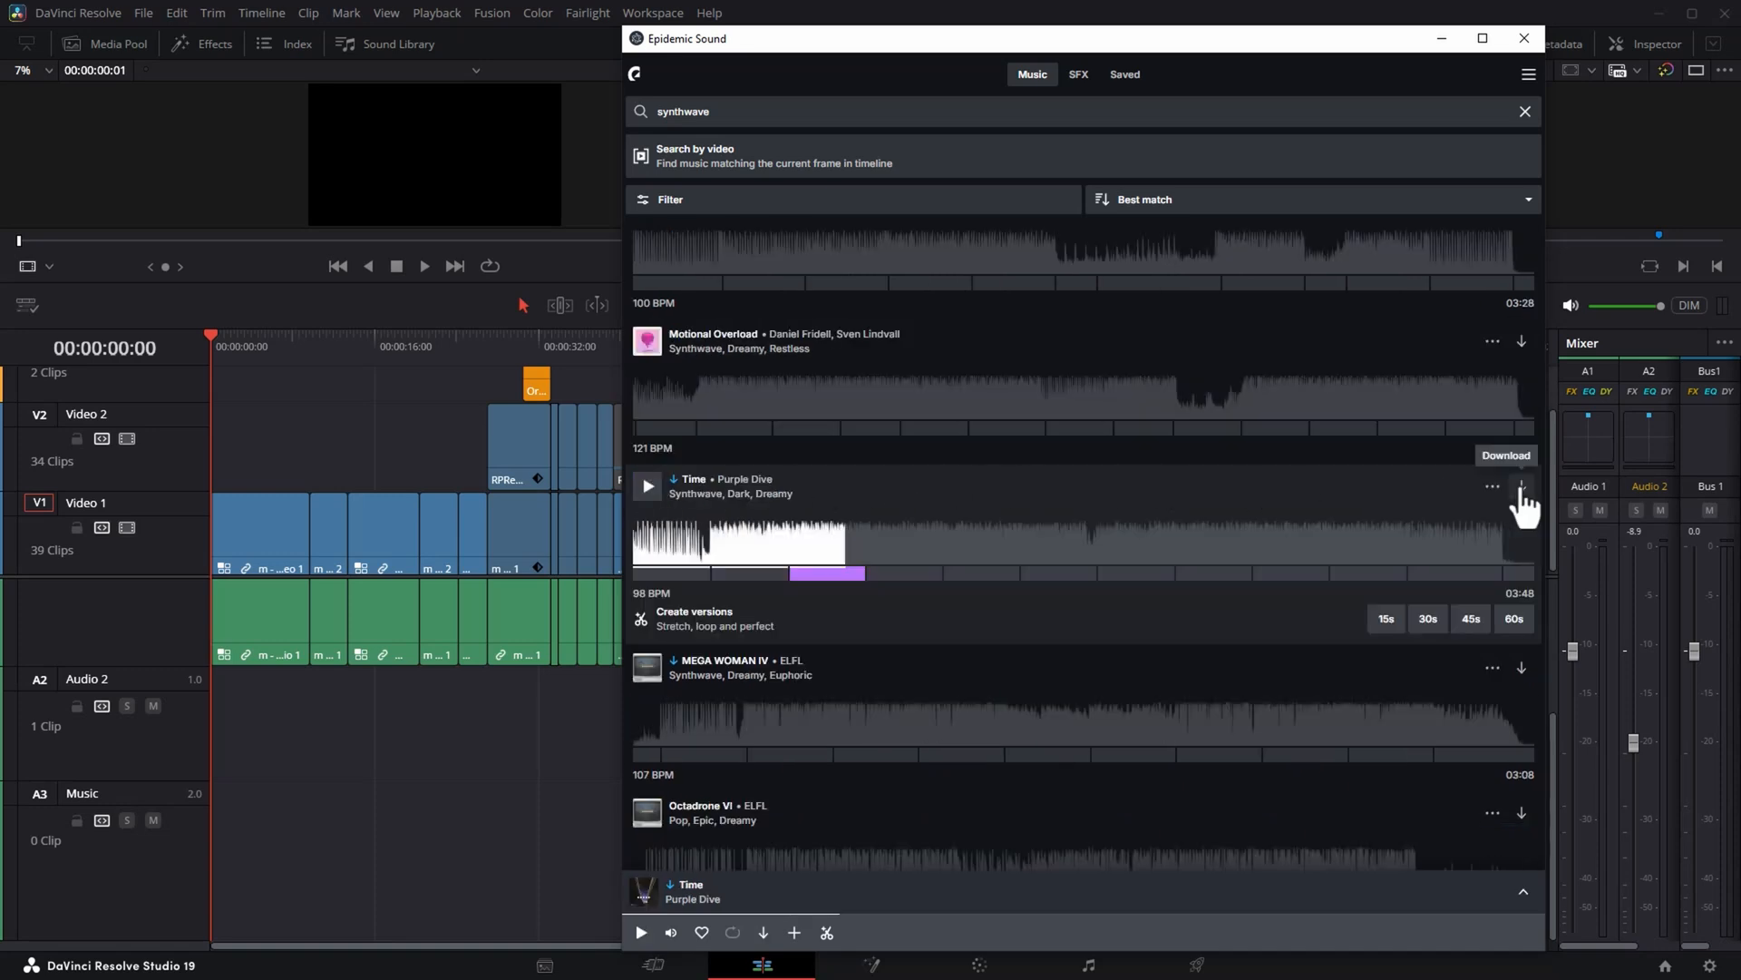
# Append Time by Purple Dive to the current timeline via its three-dot menu and return to Resolve.
pyautogui.click(1493, 487)
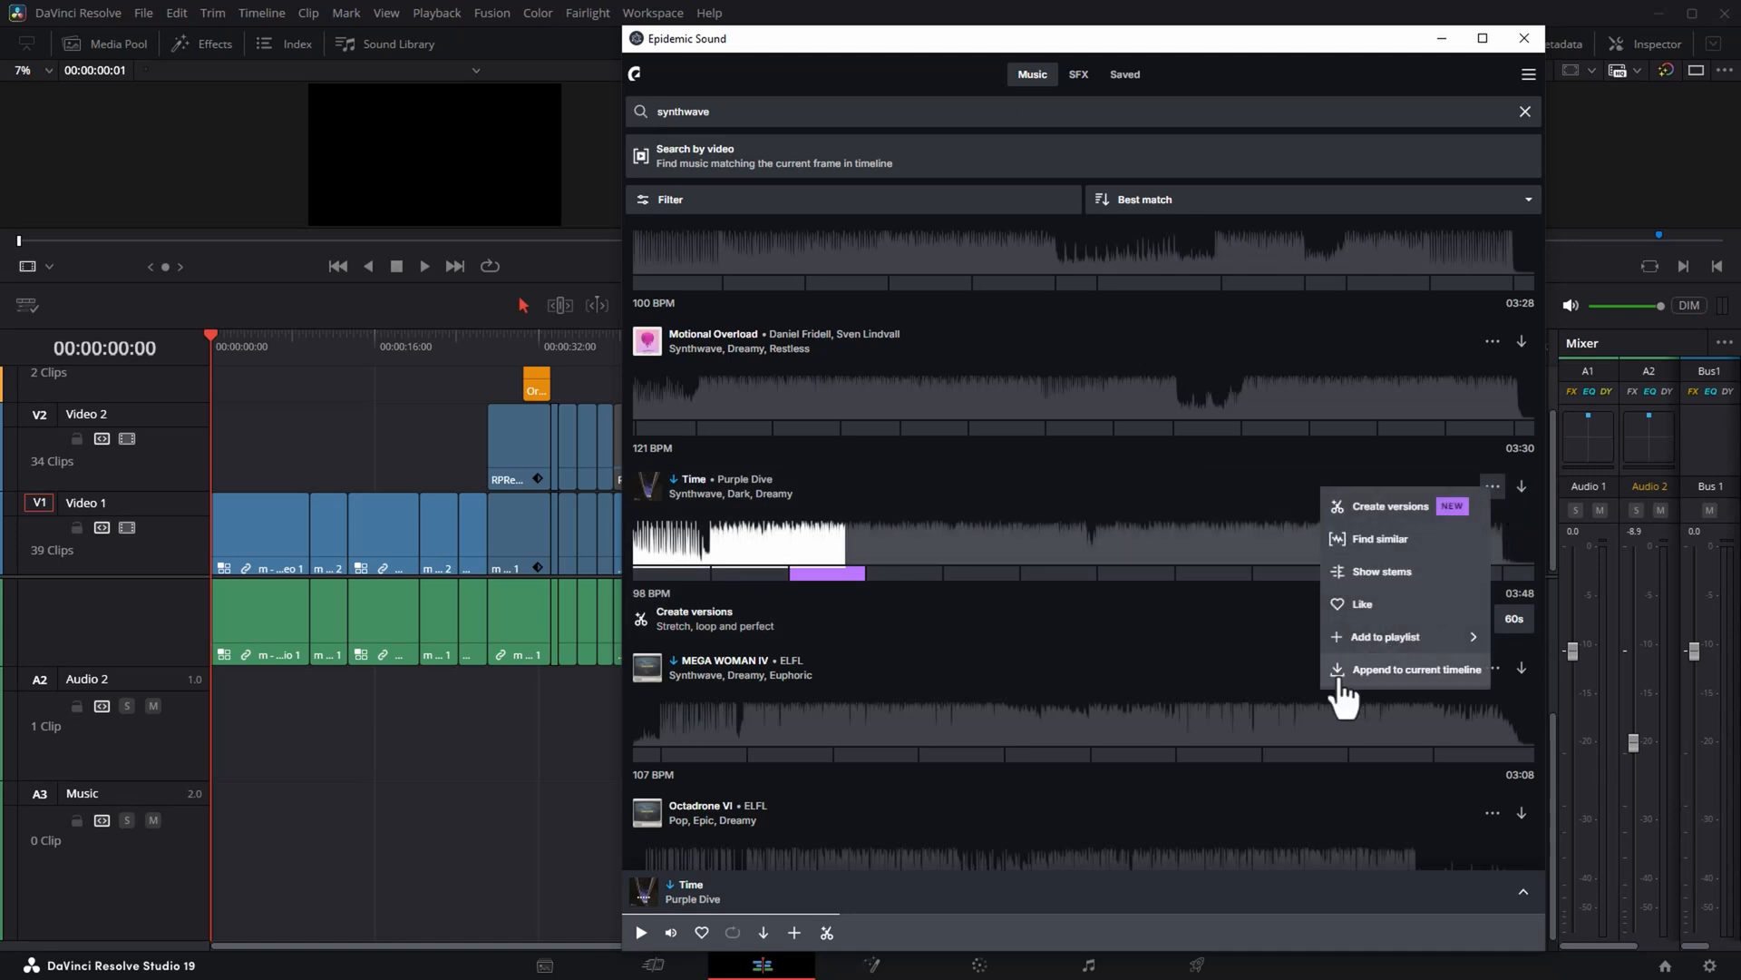
pyautogui.moveTo(1452, 689)
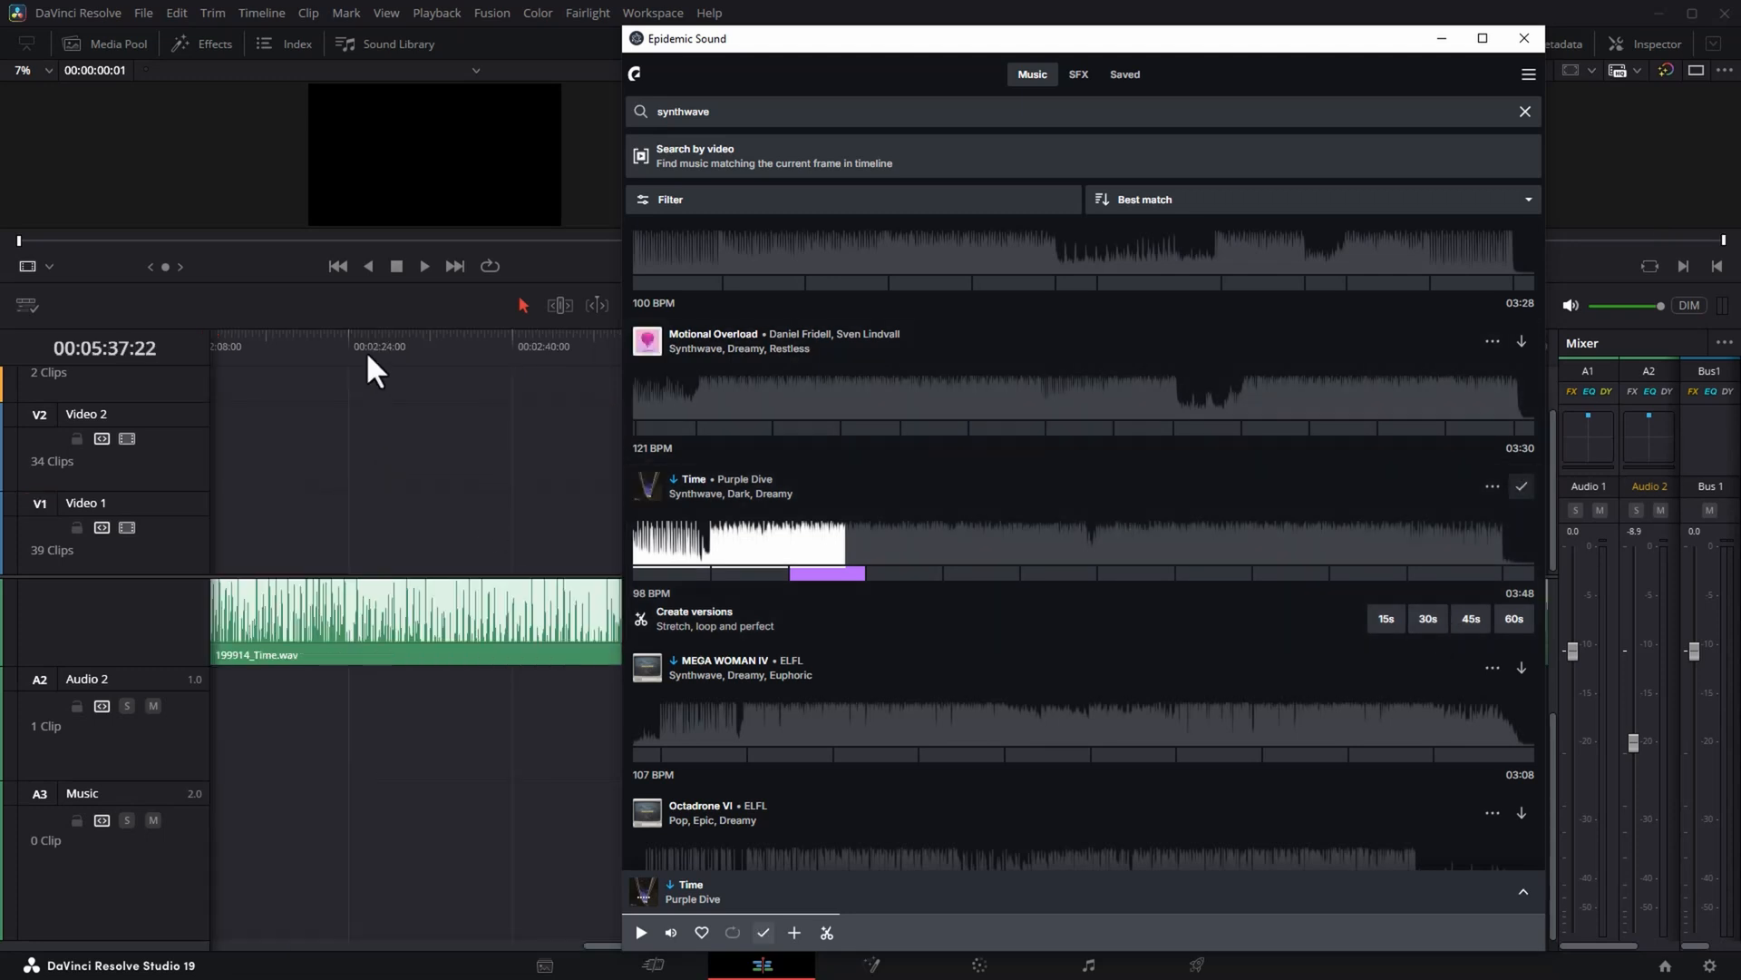
pyautogui.click(1522, 39)
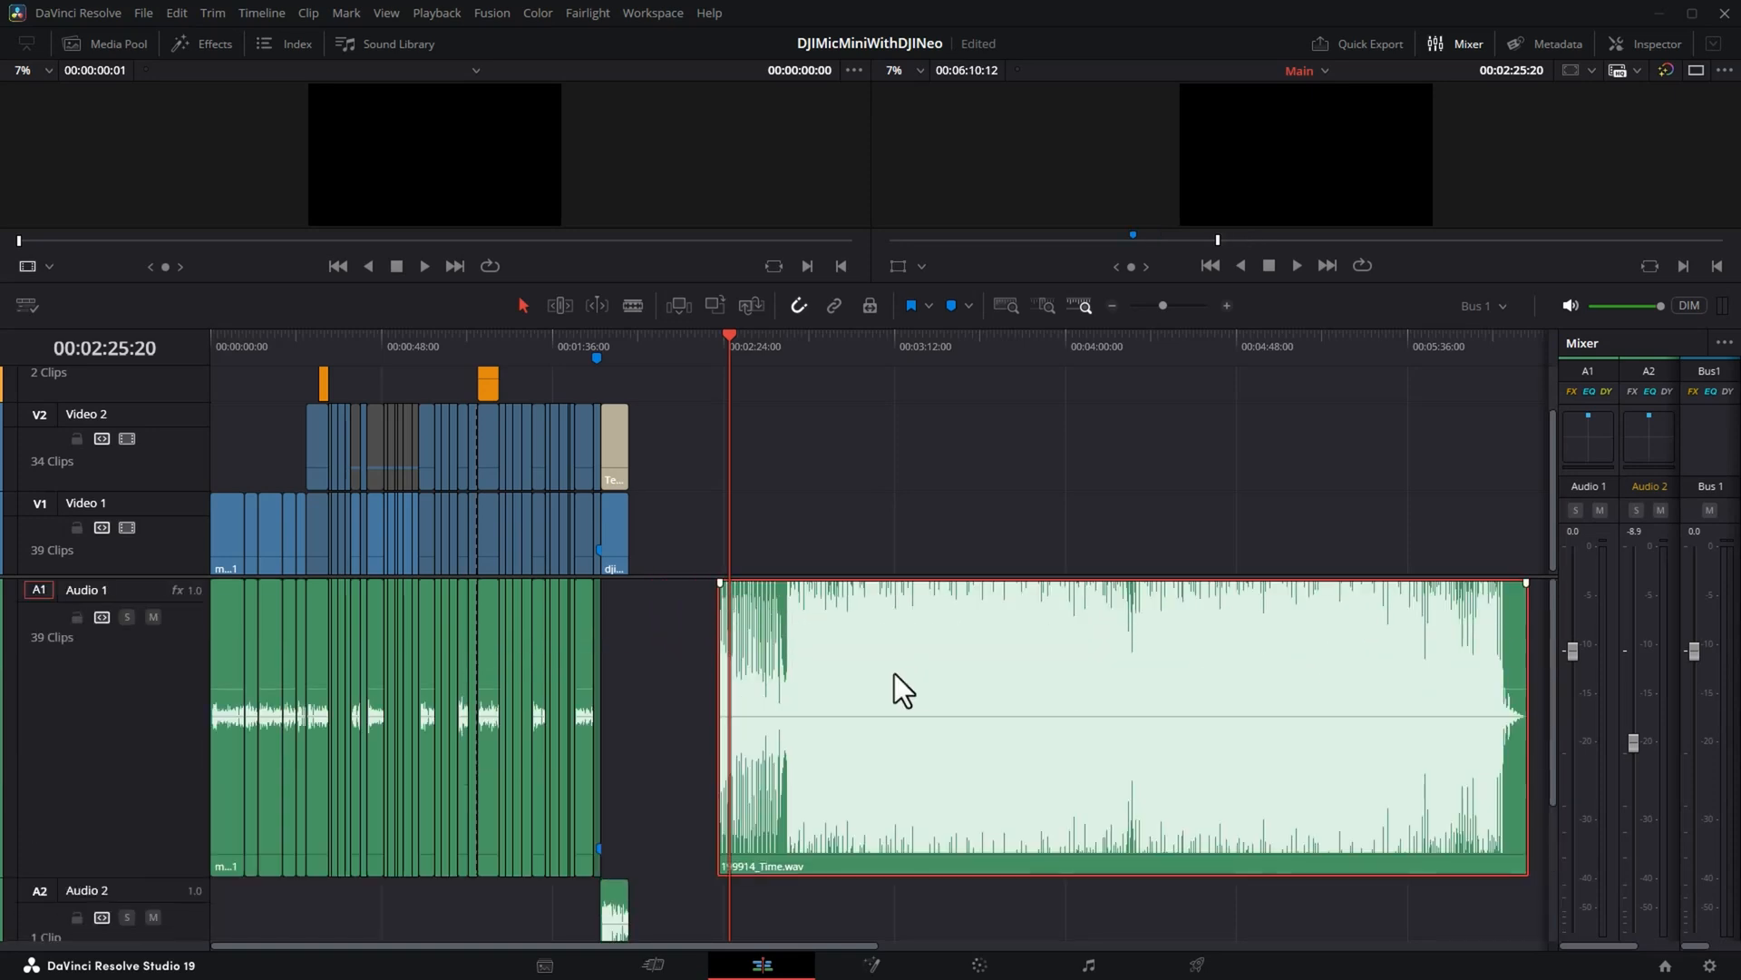
pyautogui.moveTo(949, 791)
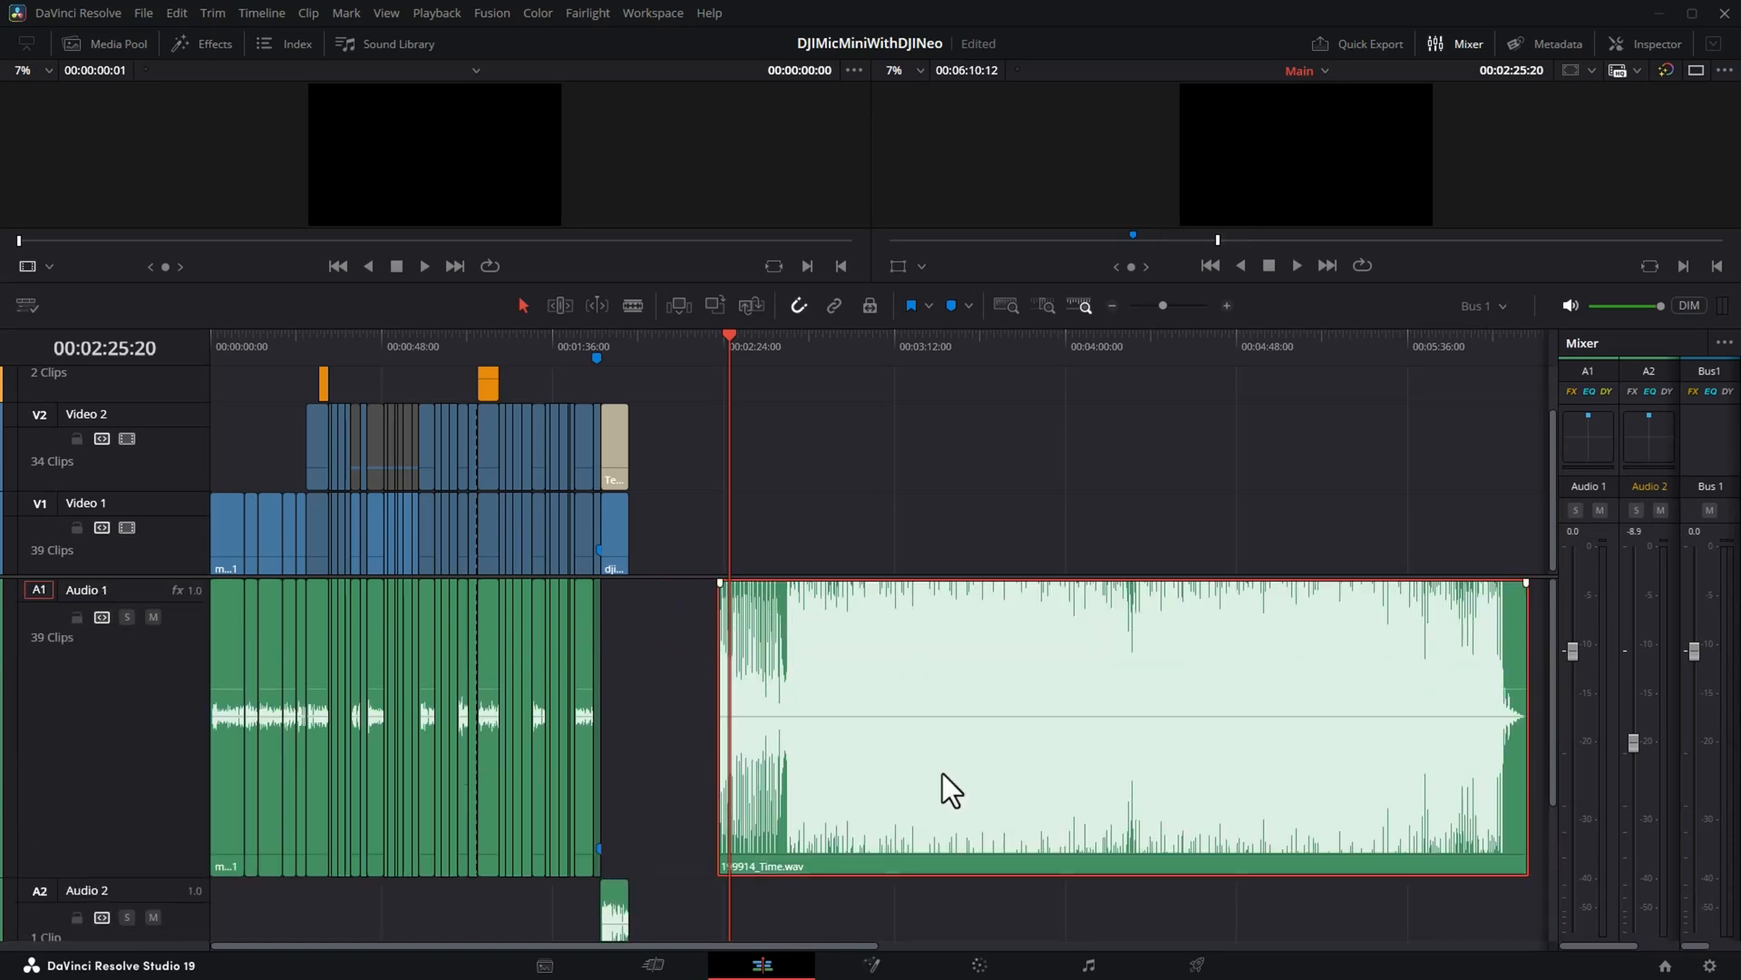